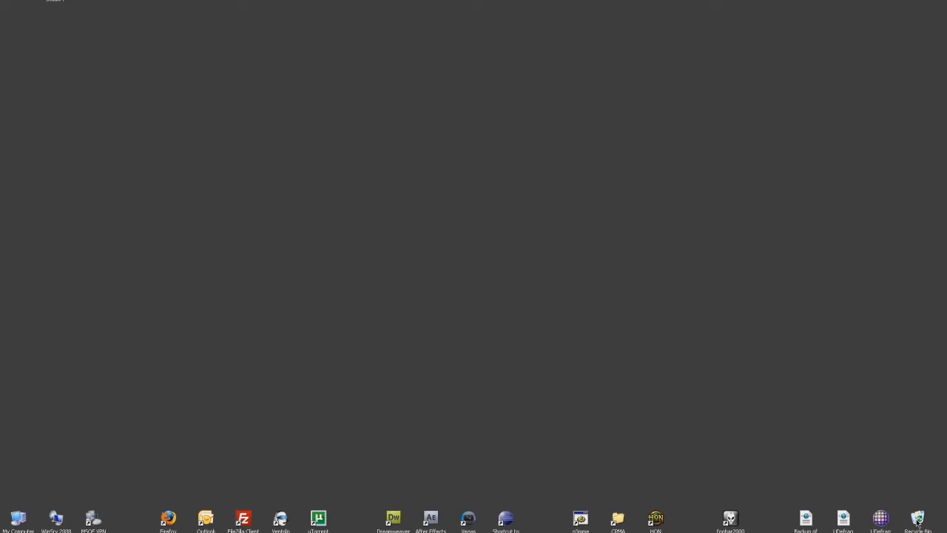
pyautogui.moveTo(920, 524)
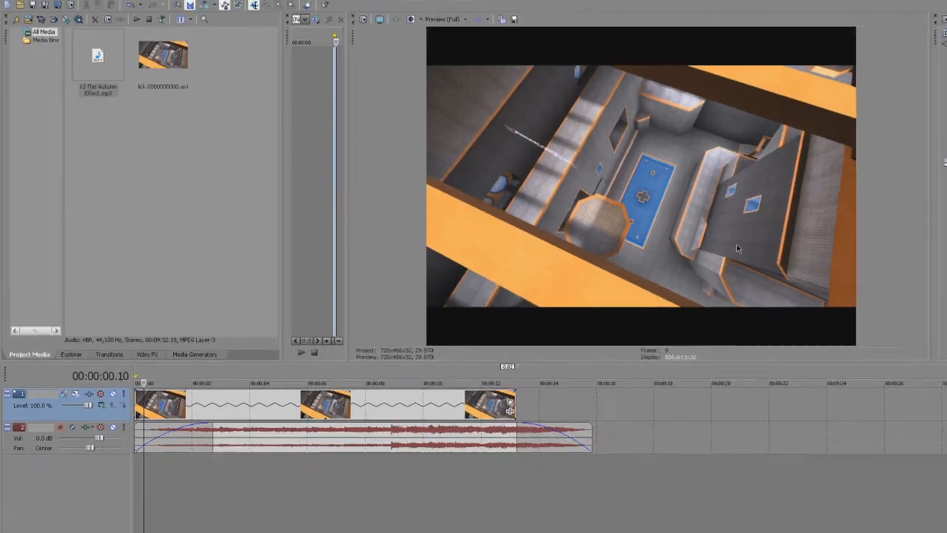
pyautogui.click(7, 6)
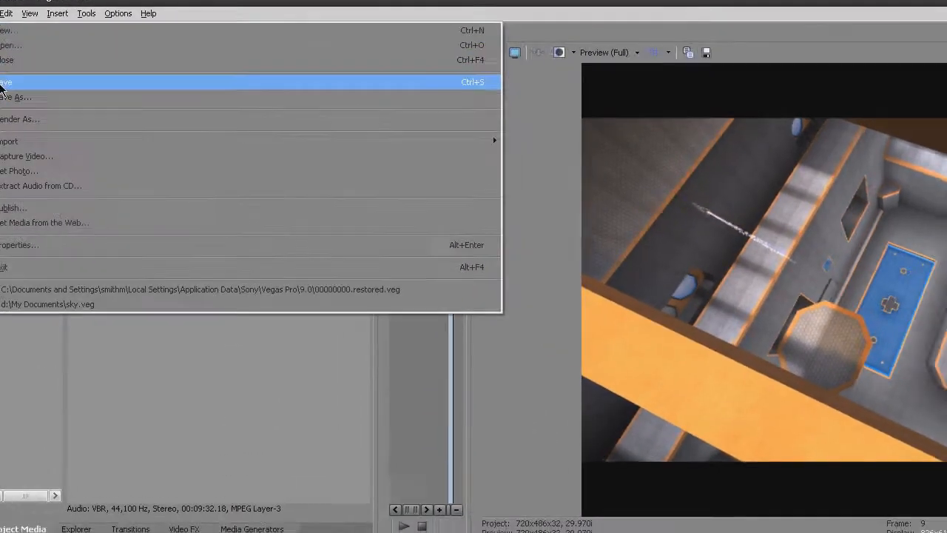
pyautogui.click(21, 118)
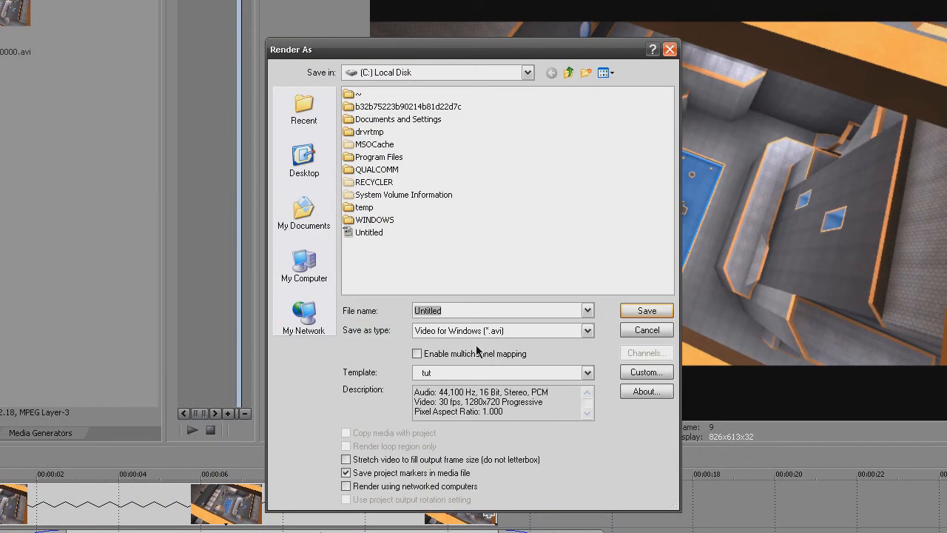
pyautogui.click(587, 373)
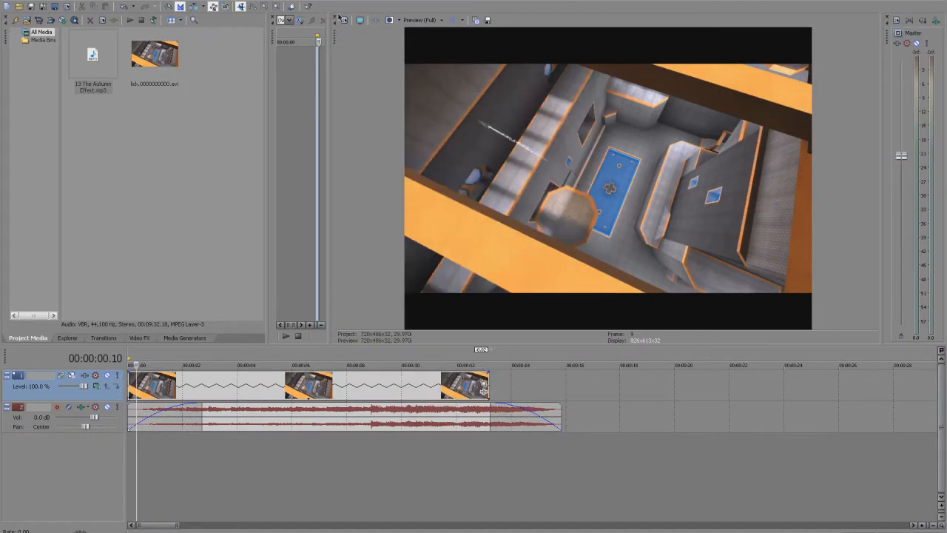
pyautogui.moveTo(218, 182)
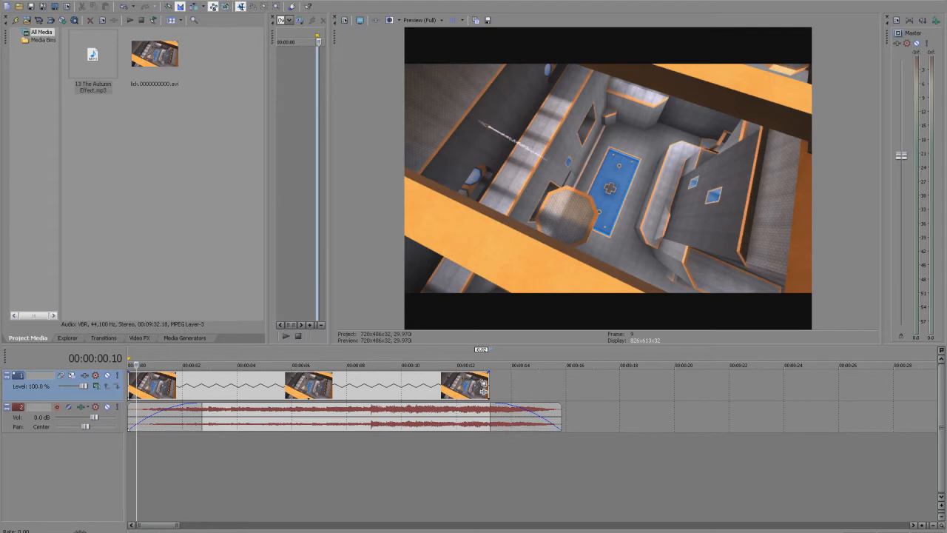
pyautogui.moveTo(405, 68)
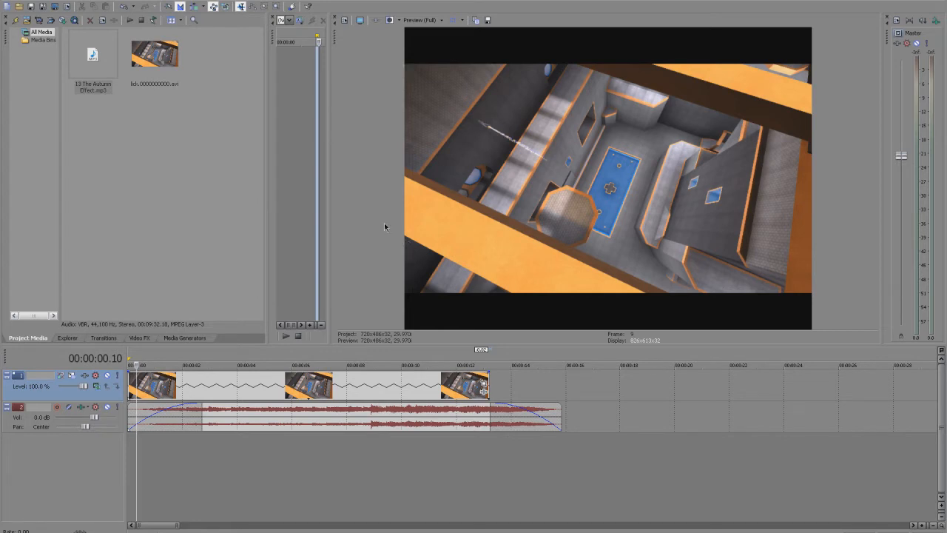
pyautogui.moveTo(361, 192)
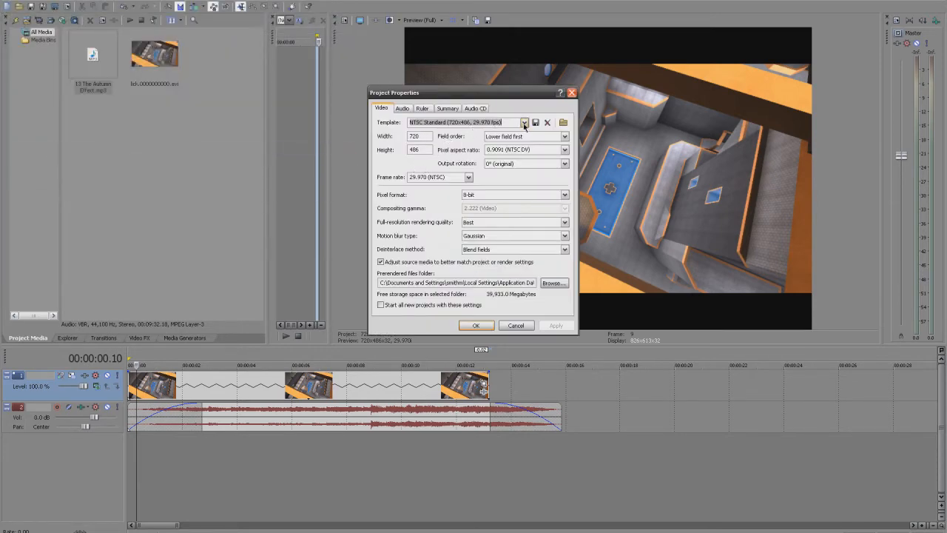
# Apply a 1280x720 project preset with the frame rate kept at 30.000 fps
pyautogui.click(524, 121)
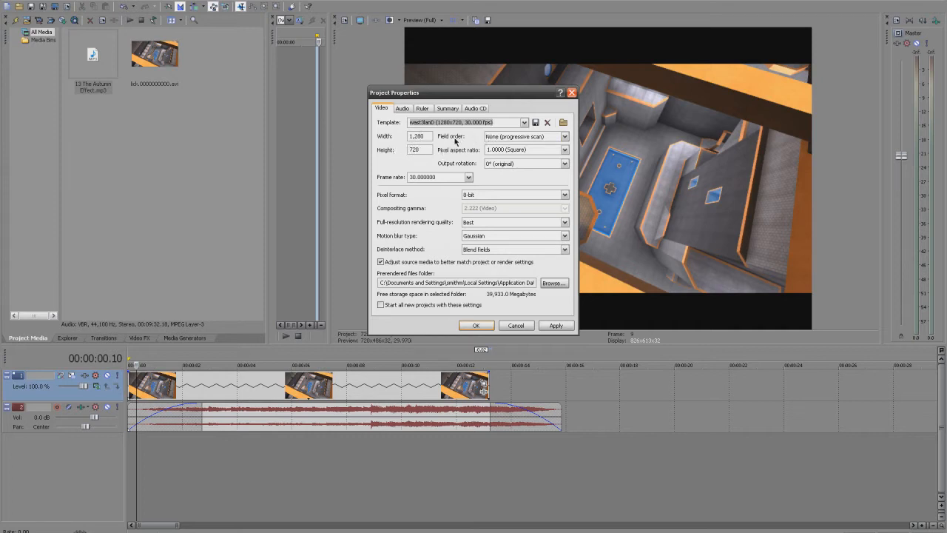
pyautogui.moveTo(405, 249)
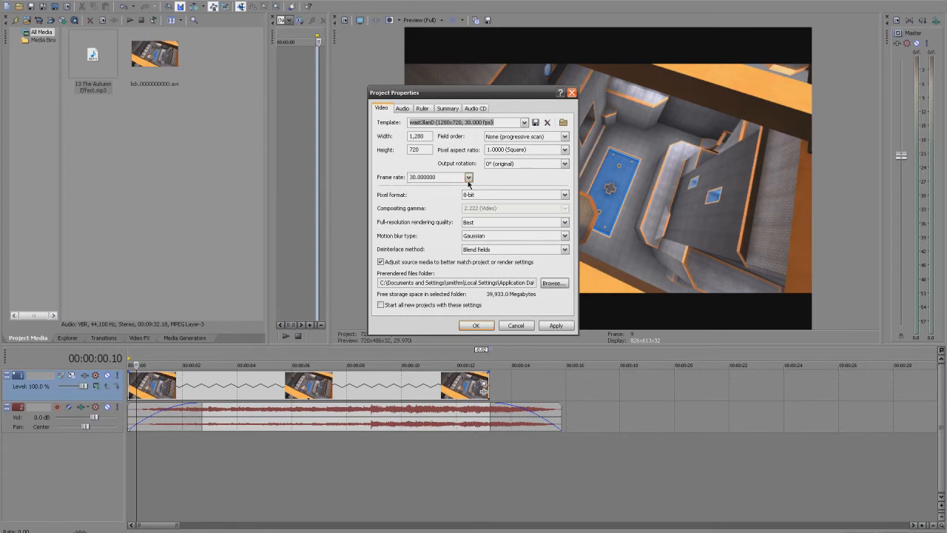
pyautogui.click(468, 177)
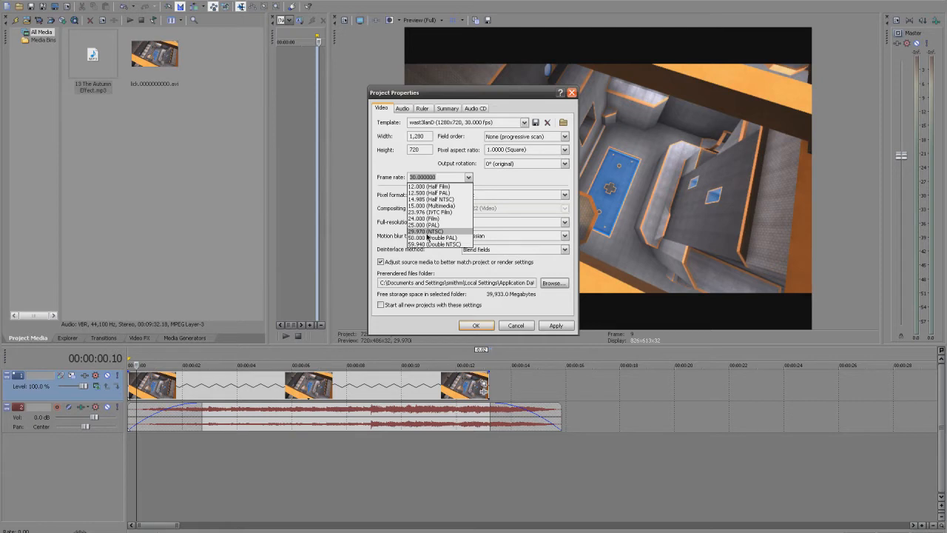
pyautogui.click(436, 176)
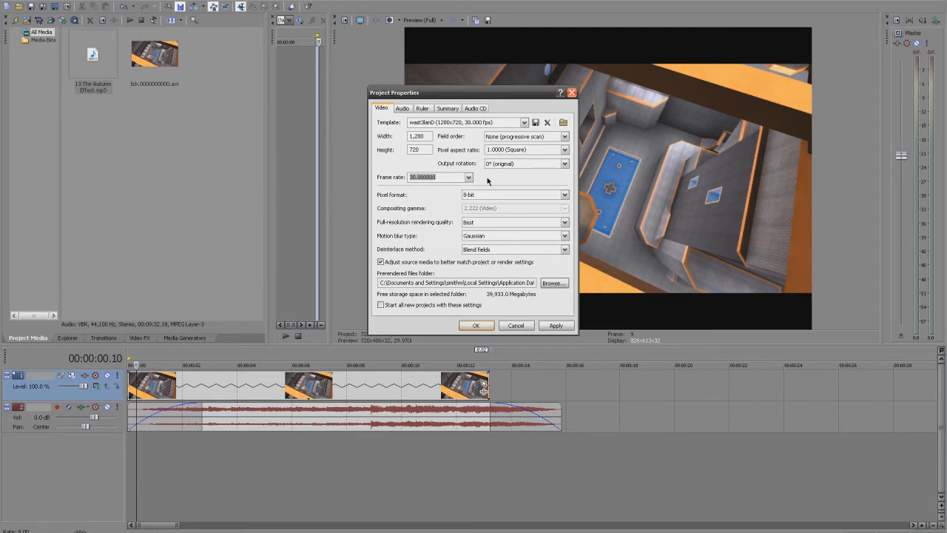
pyautogui.moveTo(414, 228)
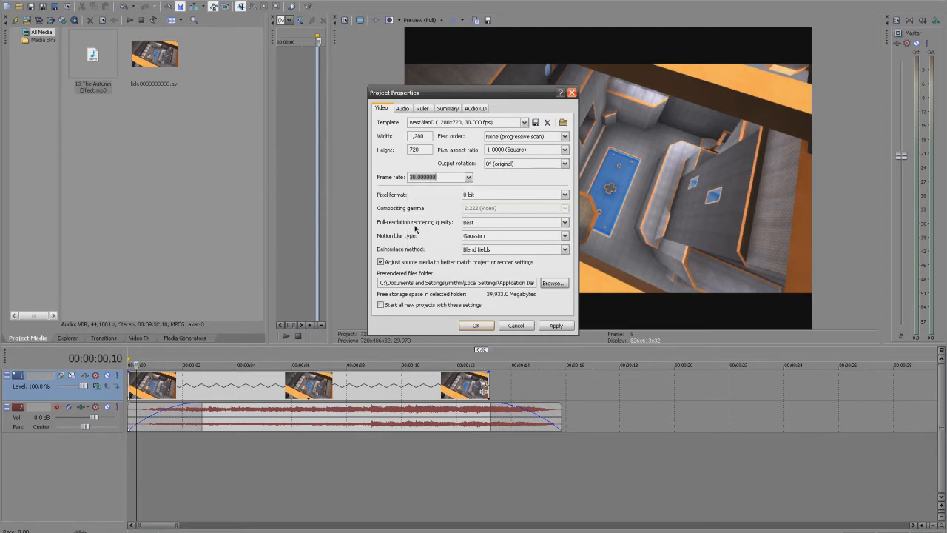
pyautogui.moveTo(485, 228)
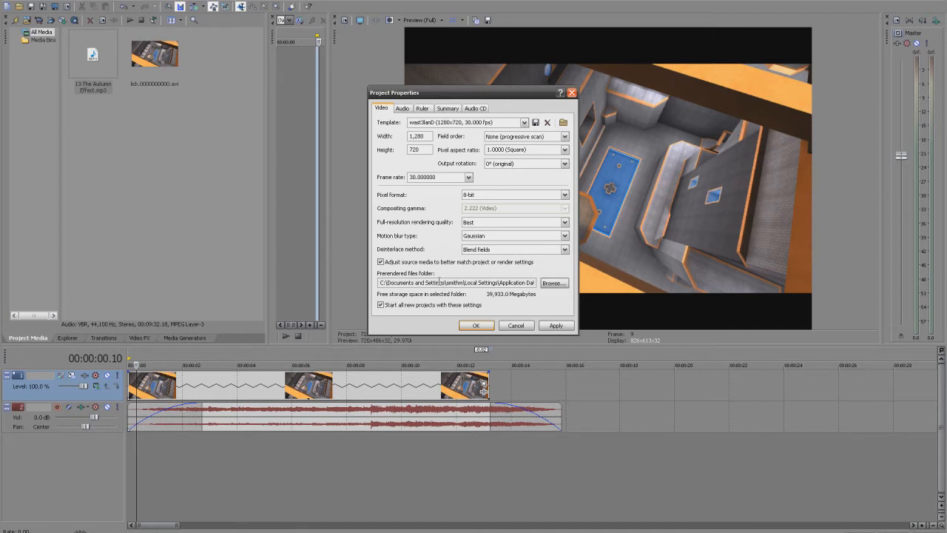
pyautogui.moveTo(305, 148)
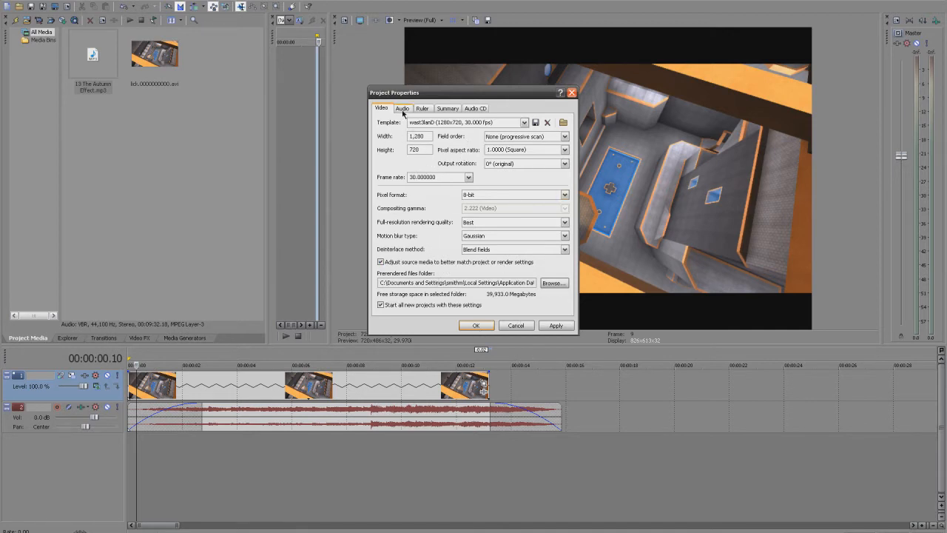
pyautogui.click(475, 108)
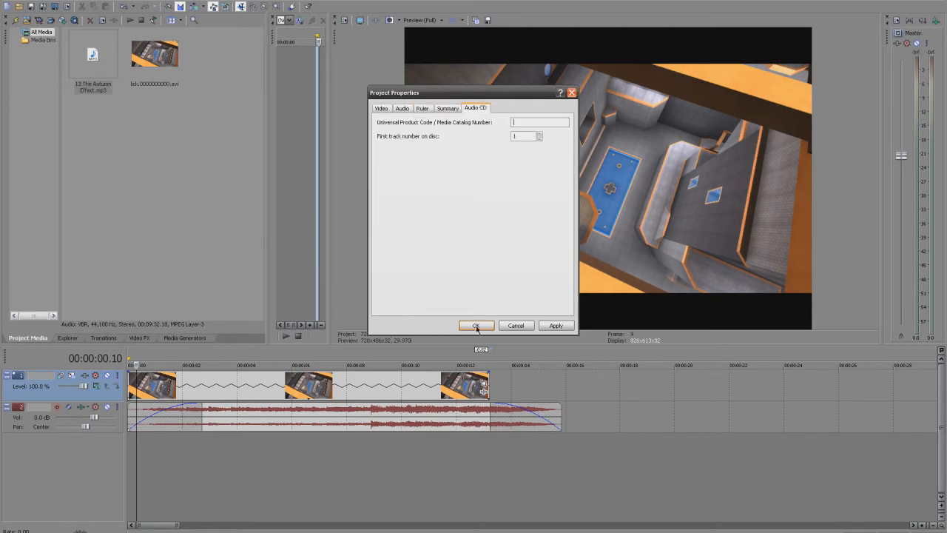
pyautogui.click(477, 325)
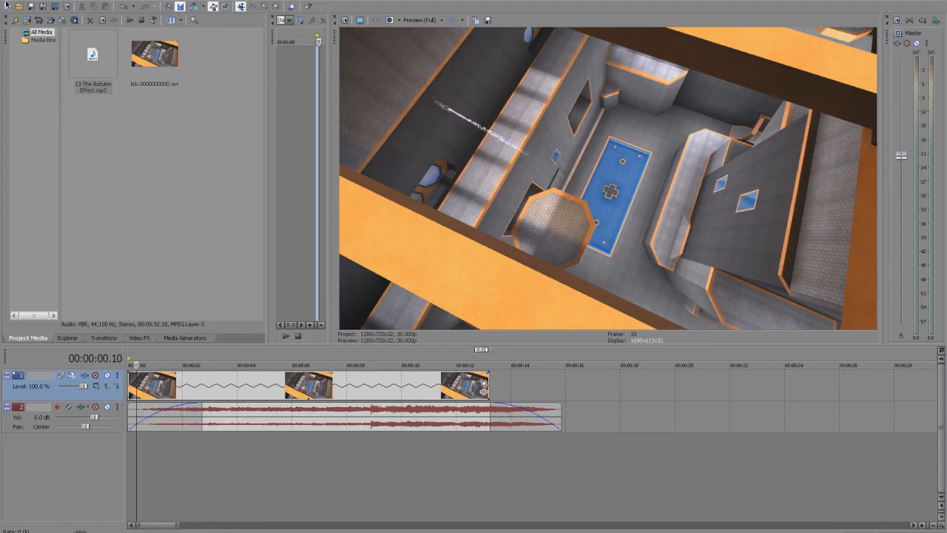
# Start Render As with the output file named Untitled.avi
pyautogui.click(7, 6)
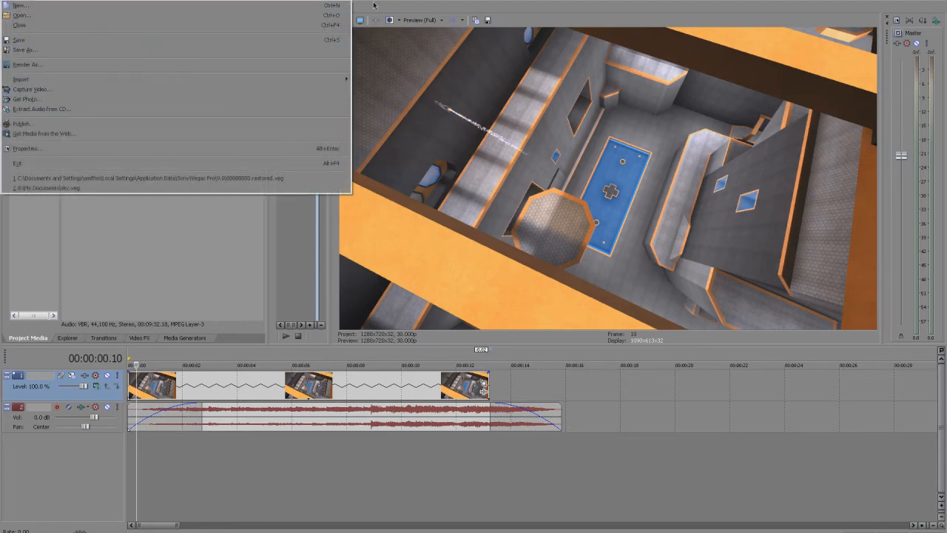
pyautogui.click(26, 65)
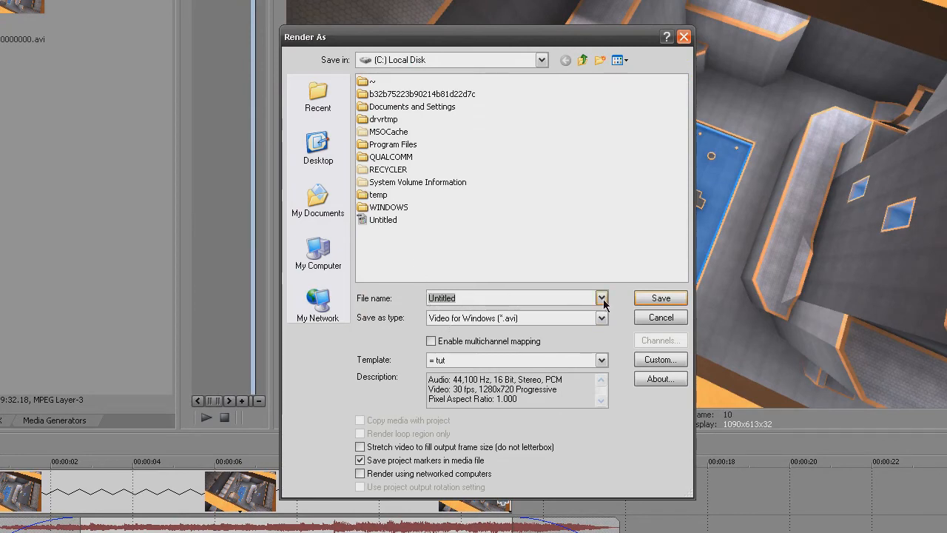
pyautogui.click(601, 362)
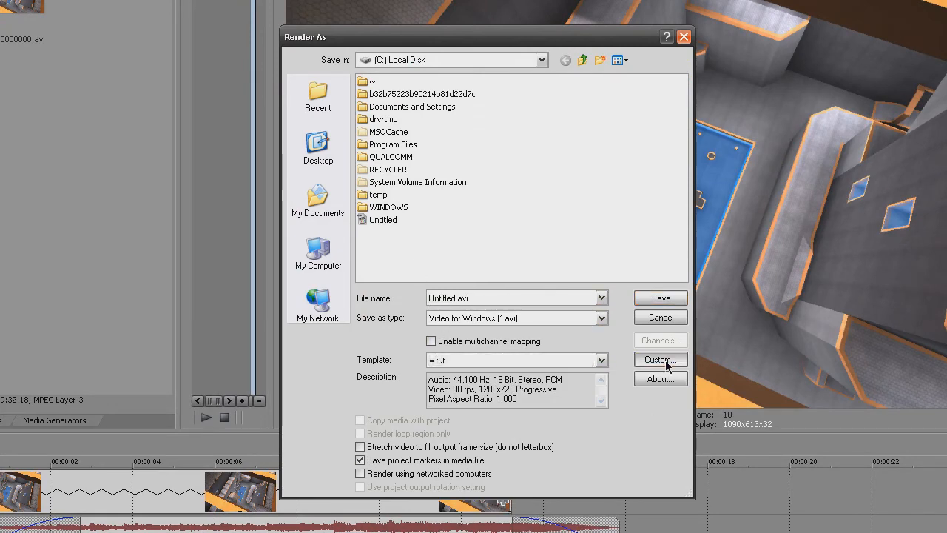
# Customize the tut template, keeping Uncompressed 1280x720 30fps and setting rendering quality to Best
pyautogui.click(657, 359)
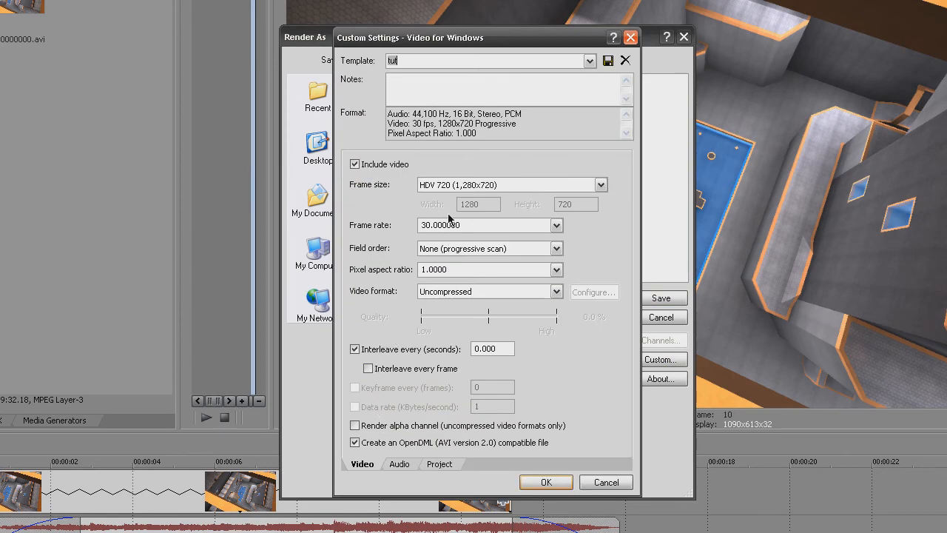
pyautogui.moveTo(438, 194)
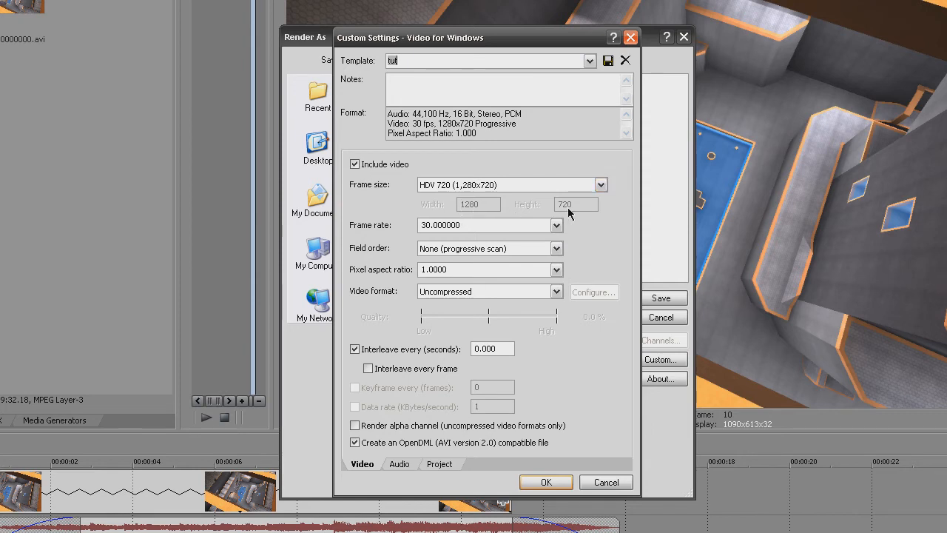
pyautogui.moveTo(404, 256)
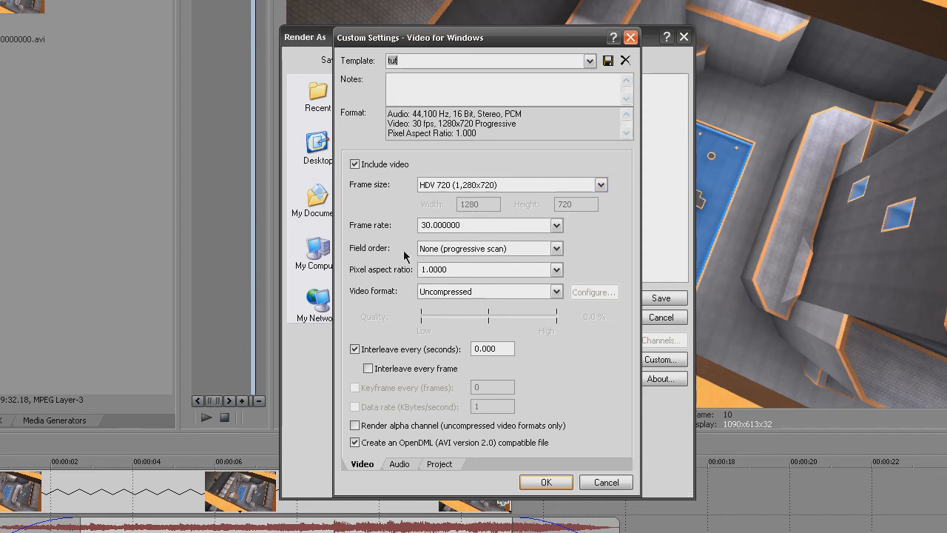
pyautogui.moveTo(418, 252)
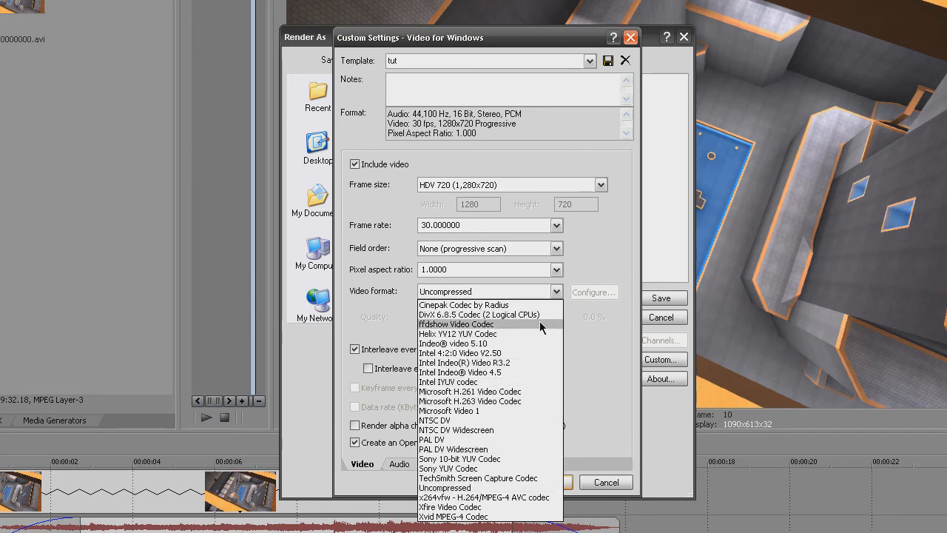
pyautogui.moveTo(538, 335)
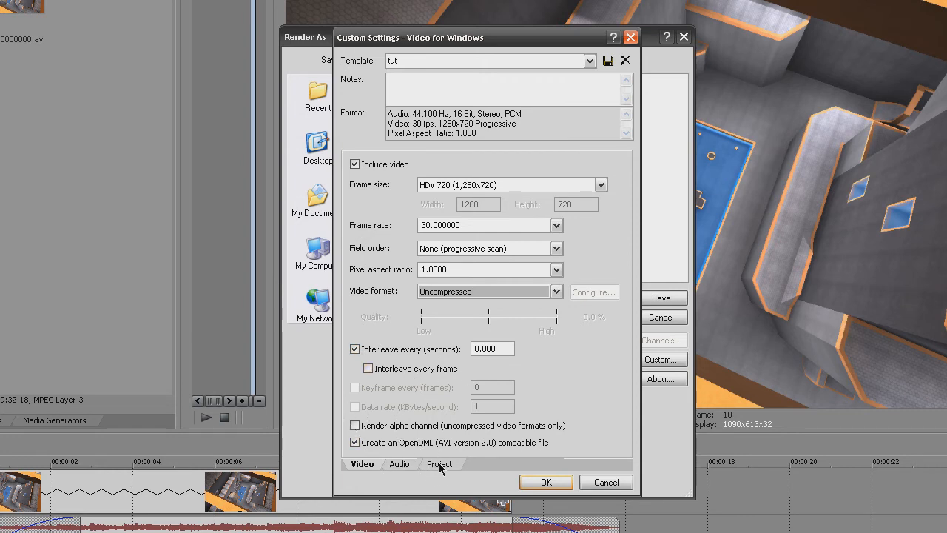
pyautogui.click(438, 465)
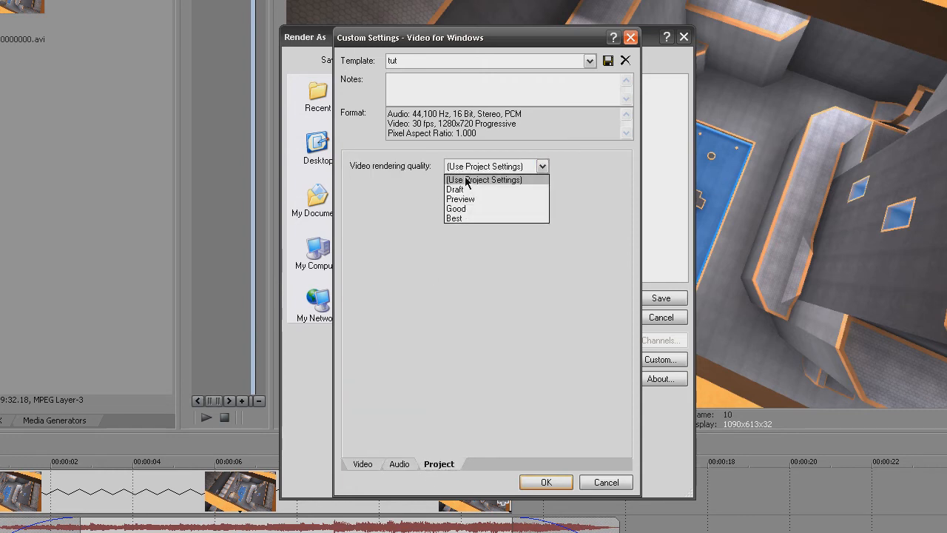
pyautogui.click(484, 181)
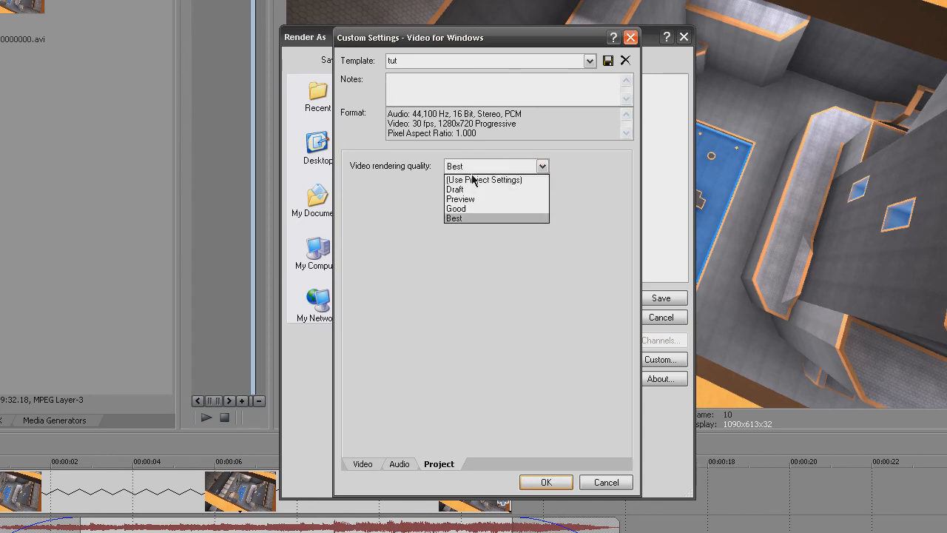
pyautogui.moveTo(484, 180)
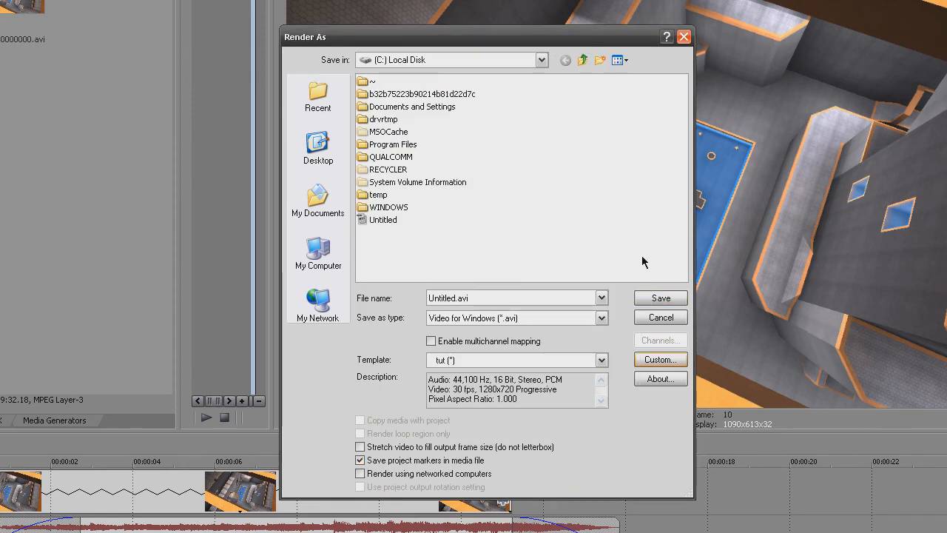
# Save the render to Untitled.avi, overwriting the existing file
pyautogui.click(660, 297)
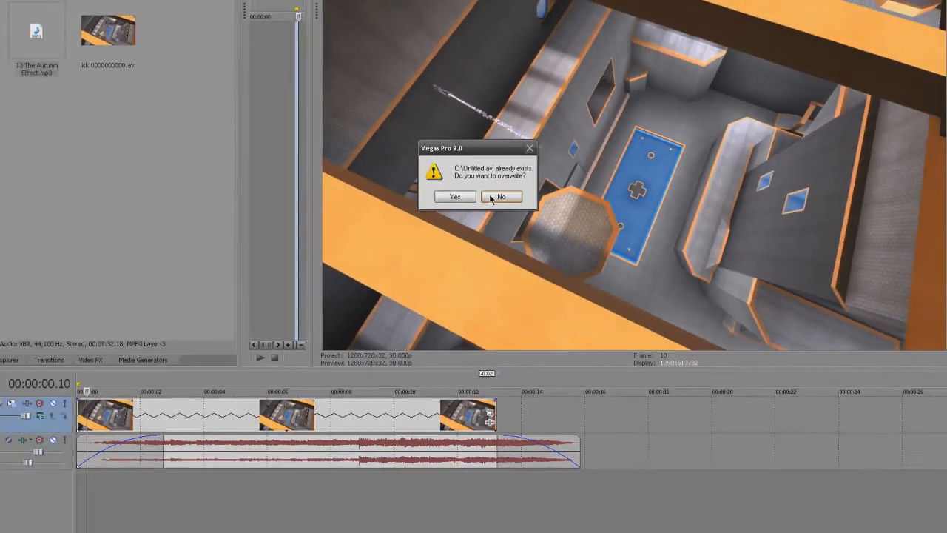
pyautogui.click(454, 195)
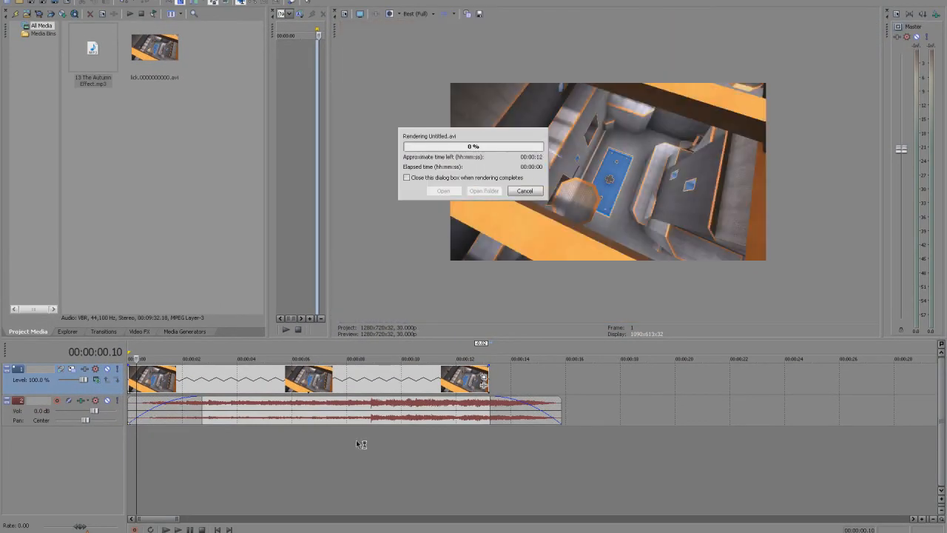